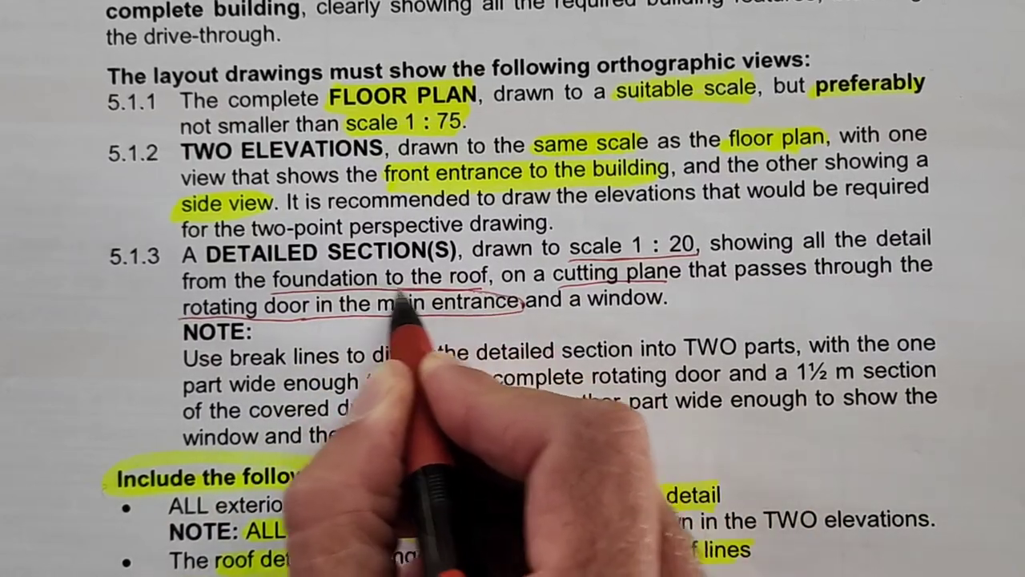
mouse_move(216, 400)
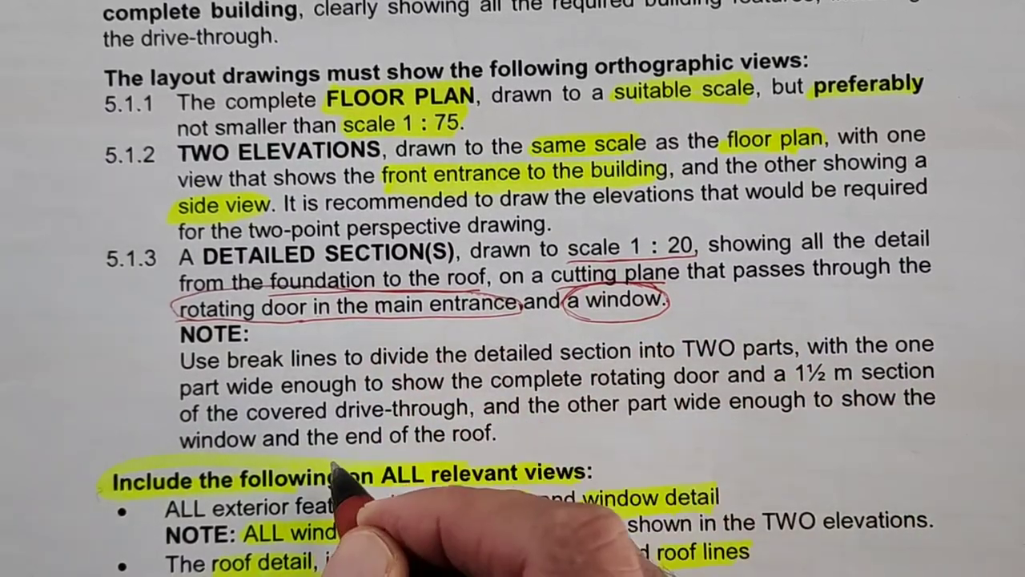
mouse_move(237, 390)
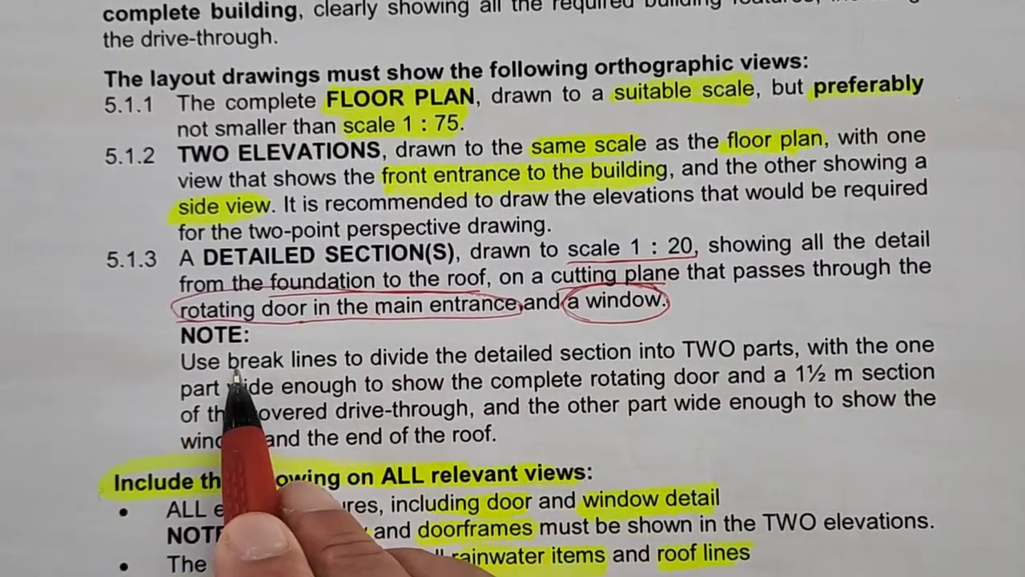